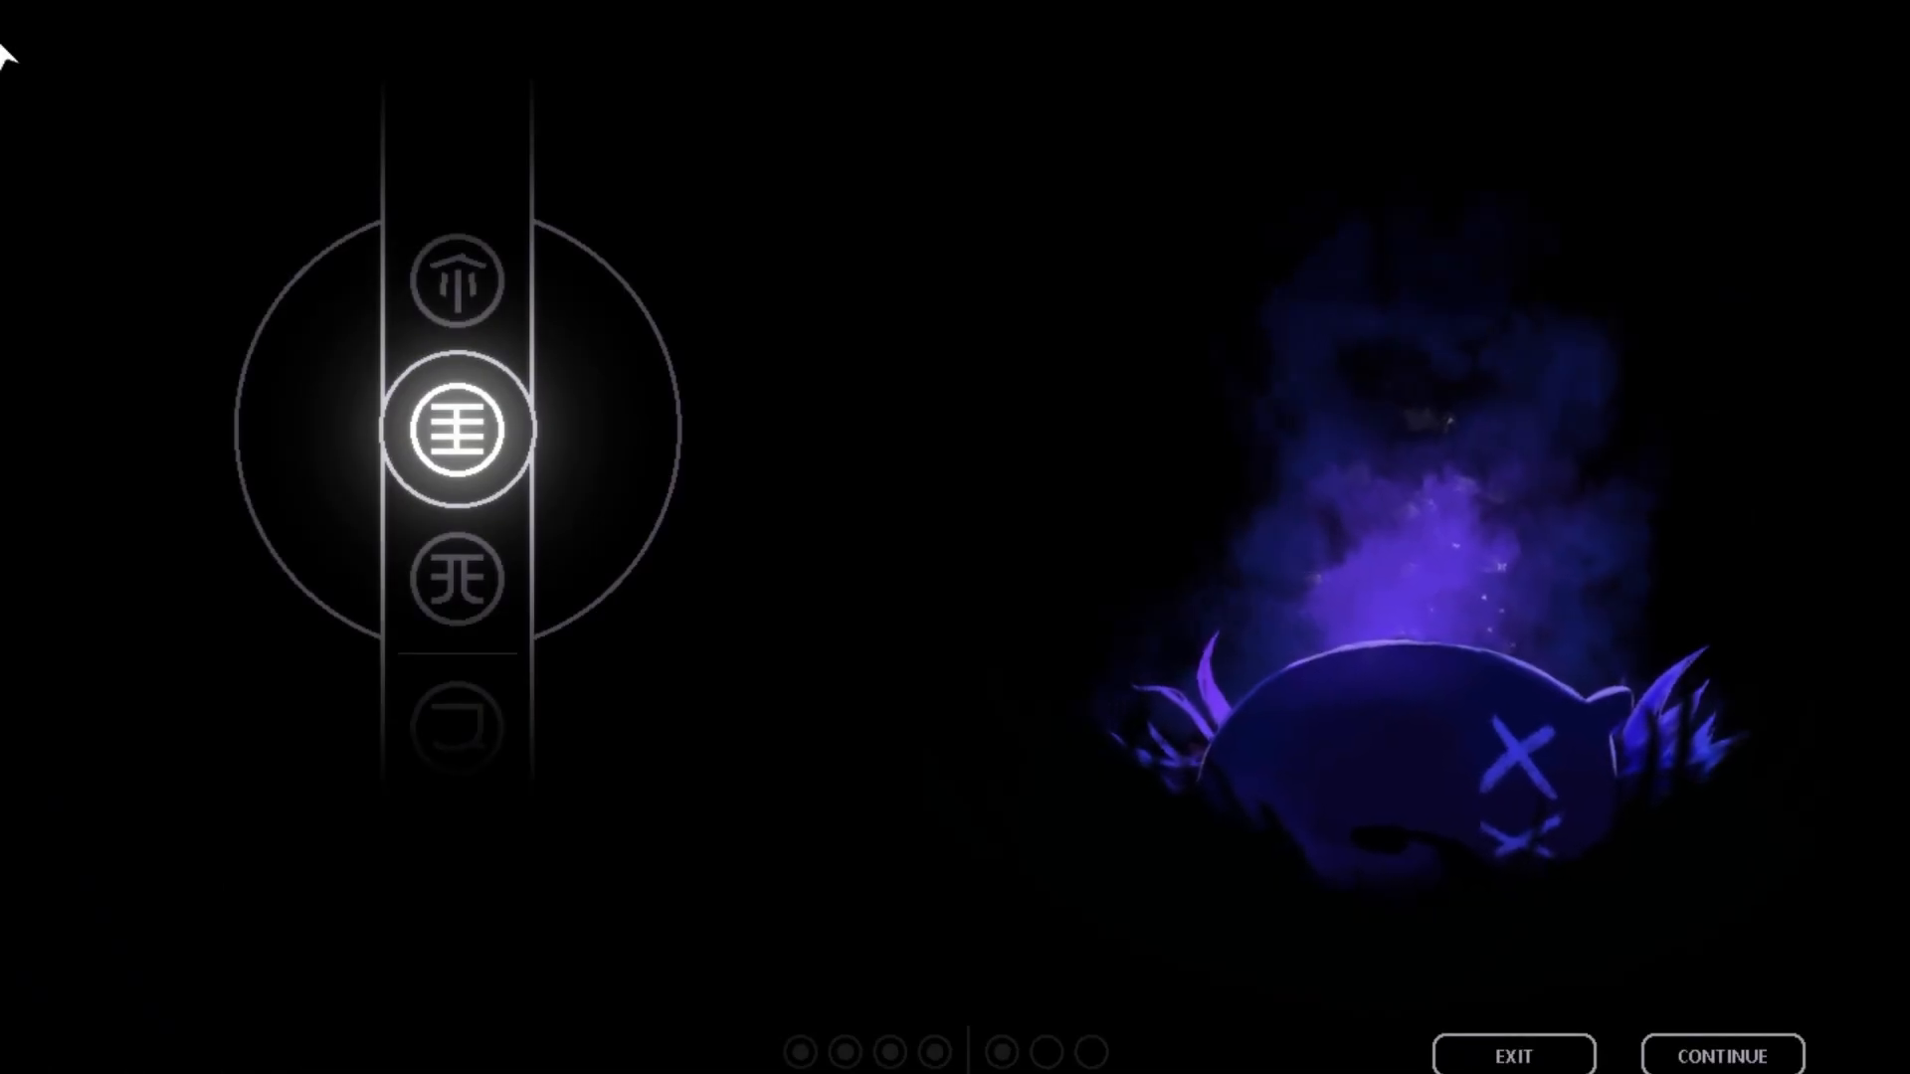
scroll("down", 3)
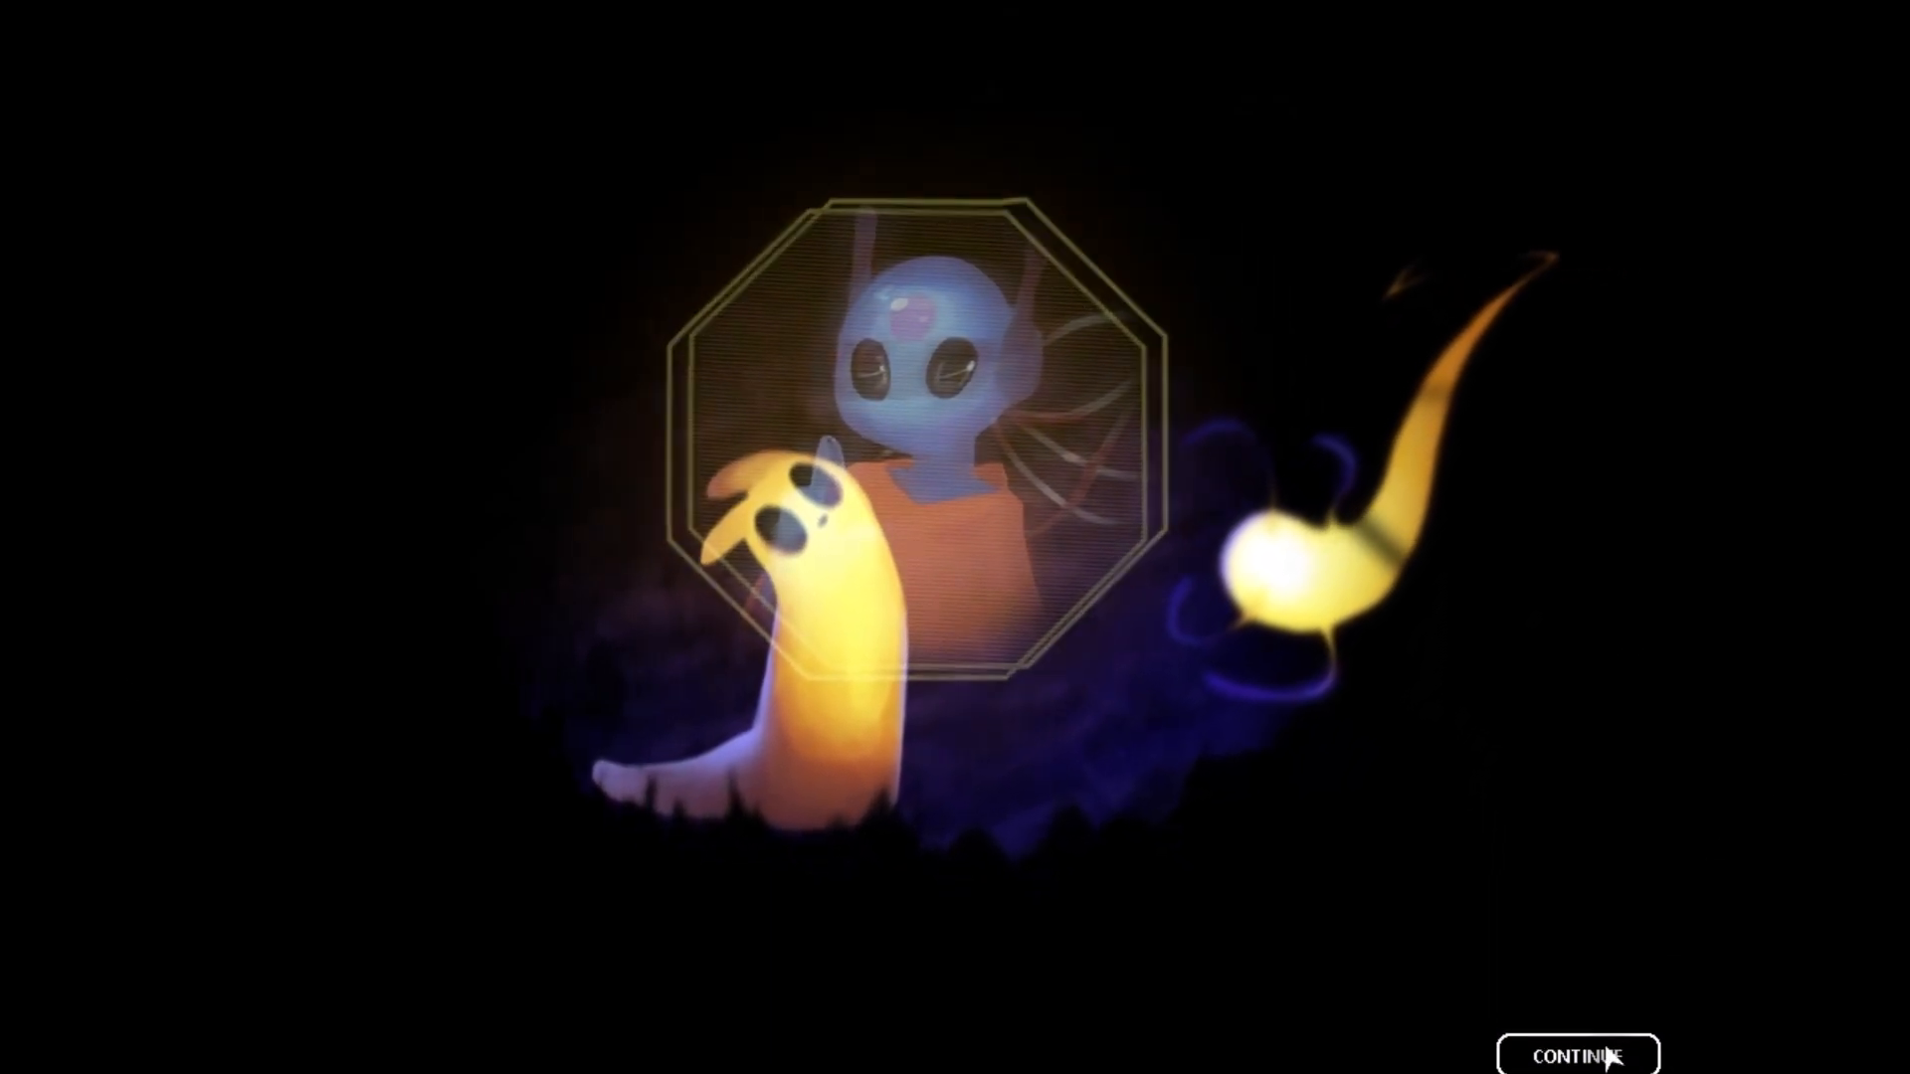
left_click(1578, 1053)
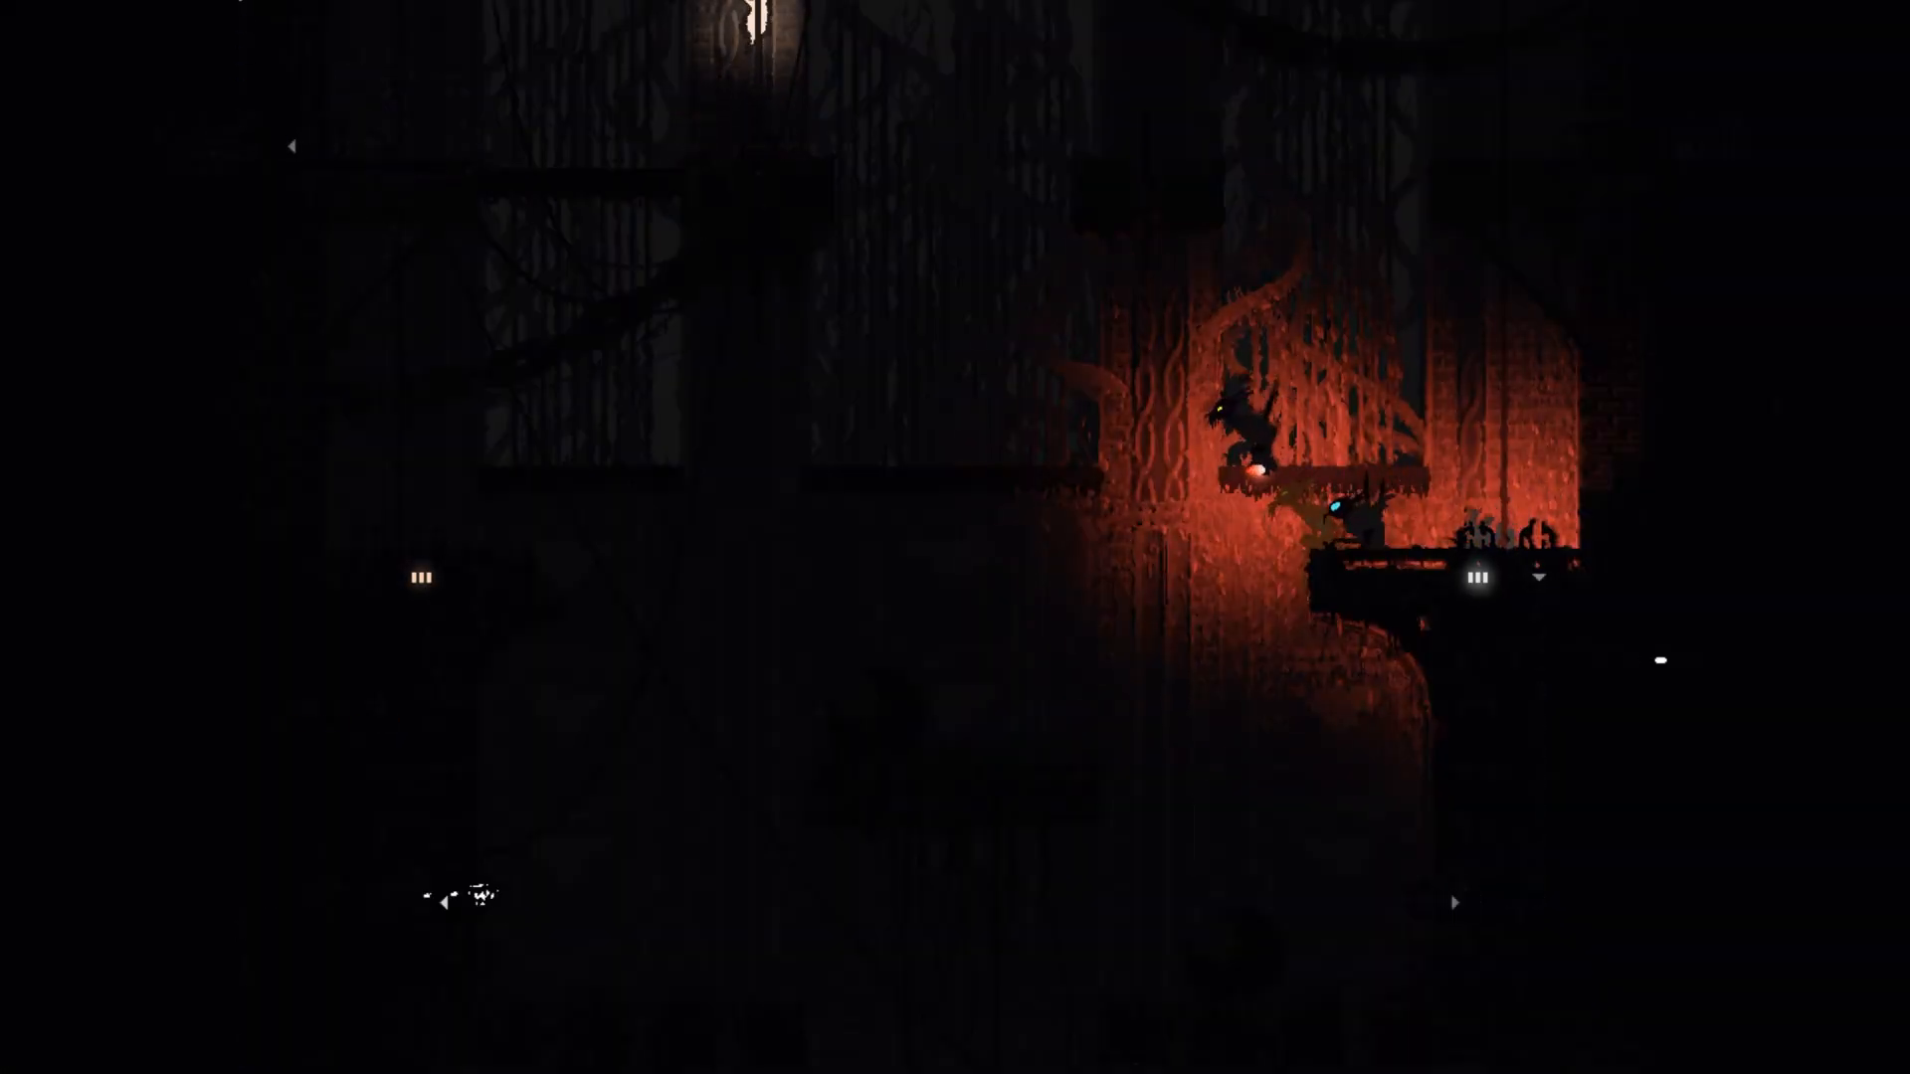